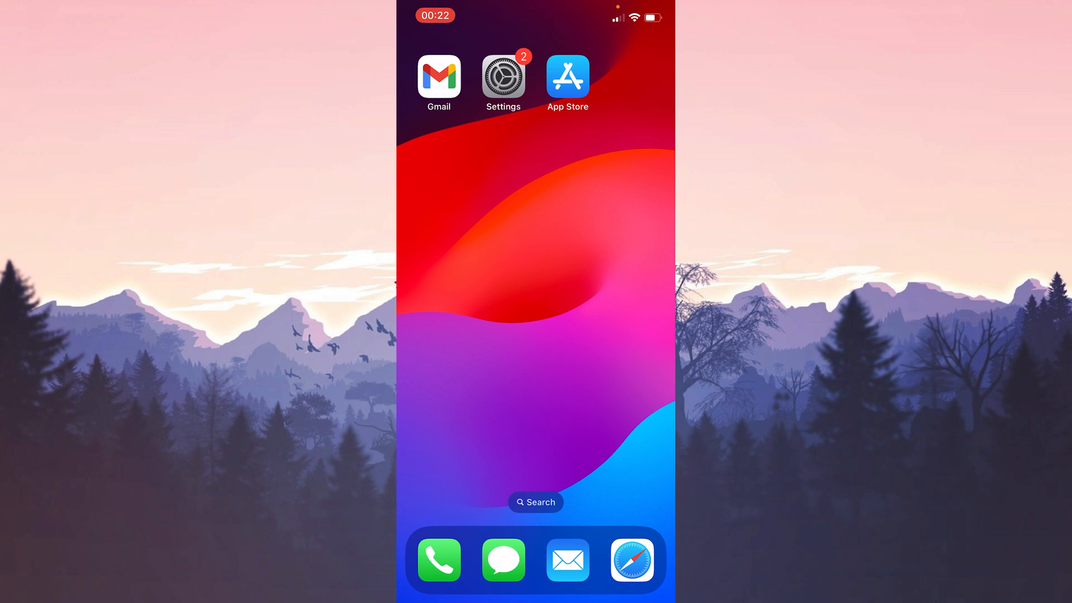
- Open iOS Settings briefly, then go to the App Store search page
{"action": "left_click", "coordinate": [502, 76]}
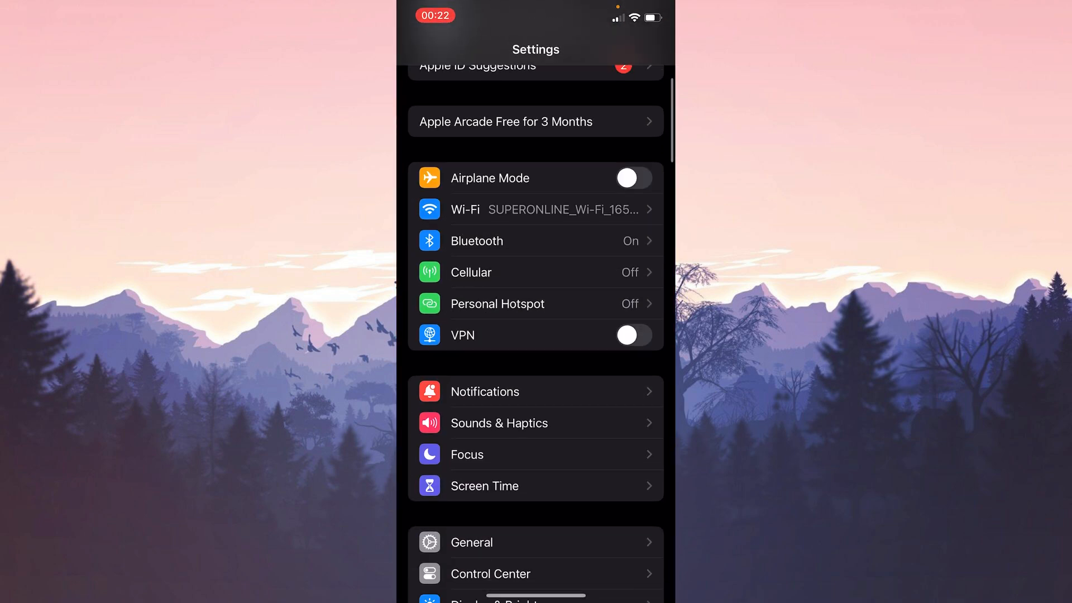
{"action": "left_click", "coordinate": [471, 542]}
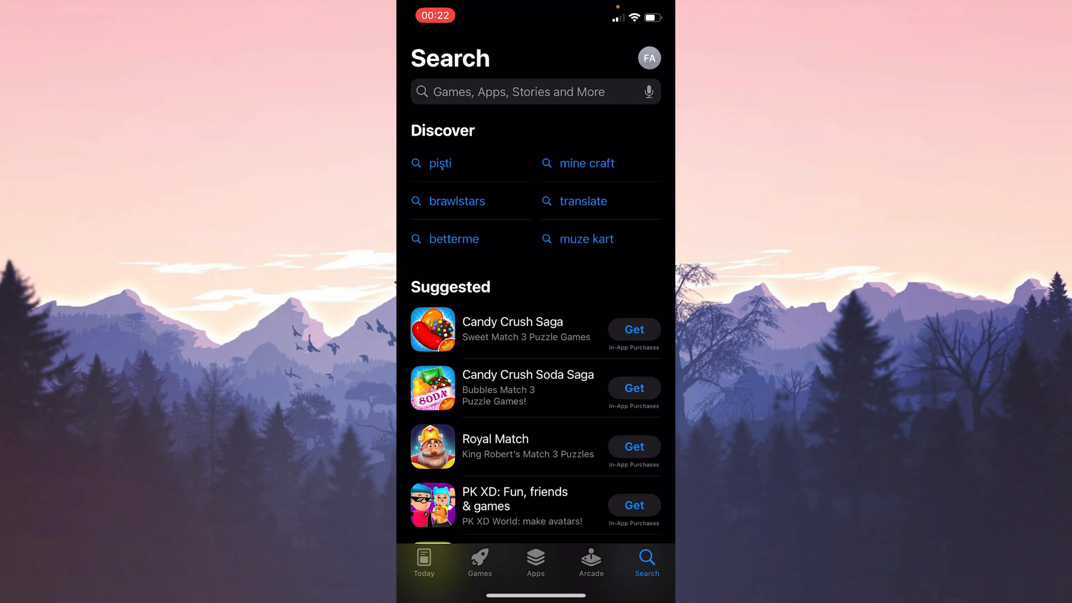
- Search the App Store for 'gmail' and update Gmail - Email by Google
{"action": "type", "text": "gmail"}
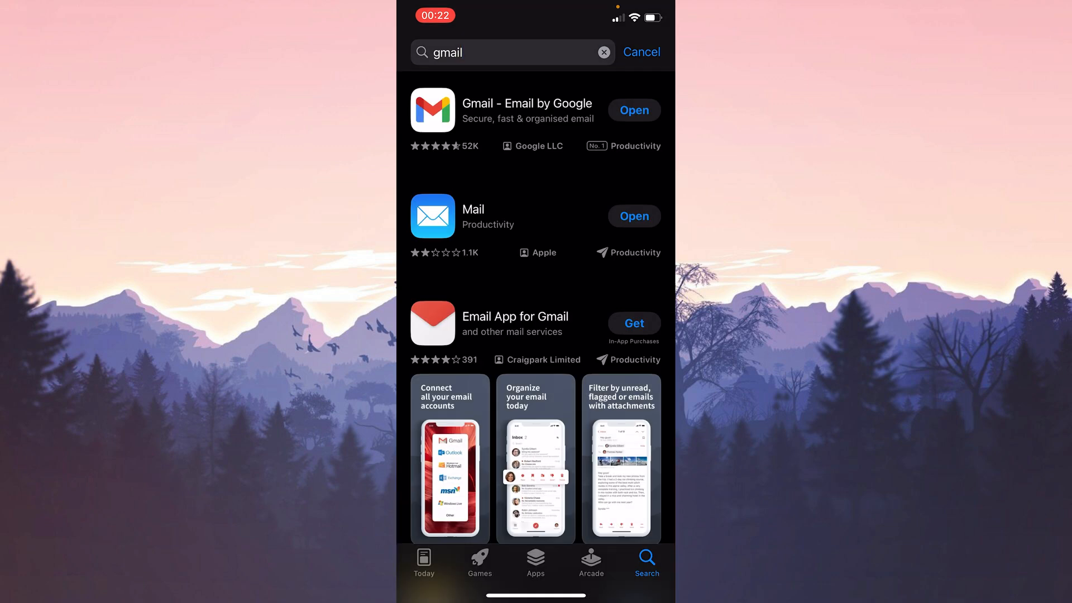
{"action": "left_click", "coordinate": [527, 103]}
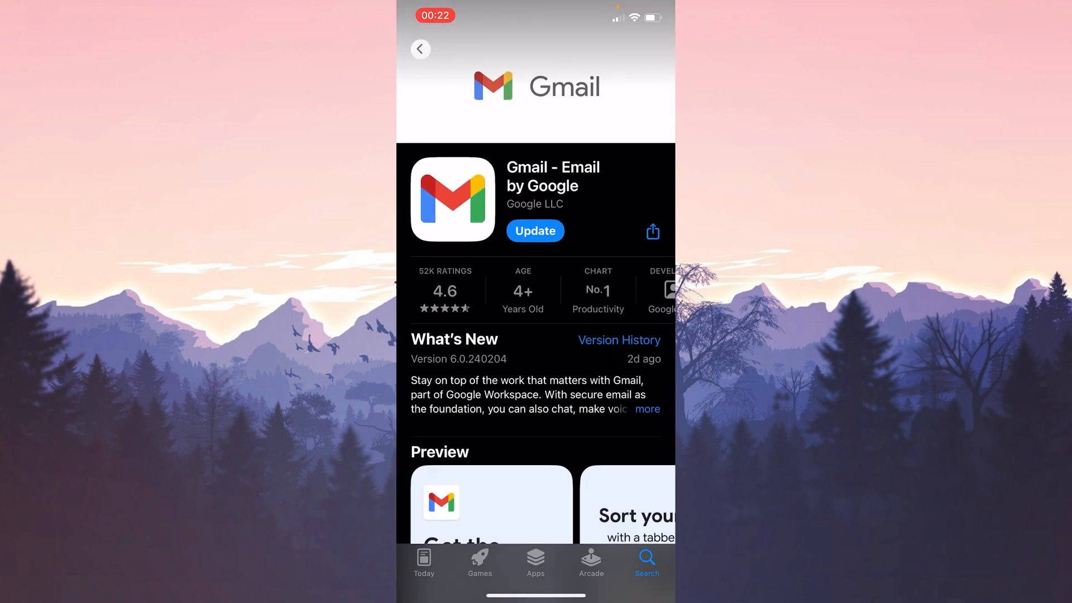
{"action": "left_click", "coordinate": [535, 230]}
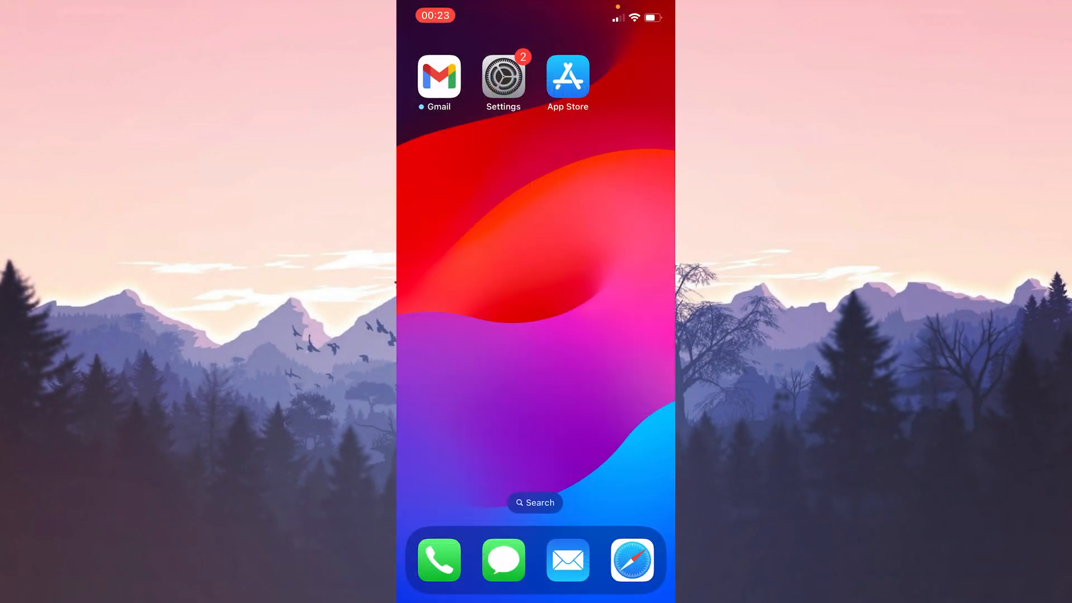
- Launch Gmail and remove one Google account from this device via Manage accounts
{"action": "left_click", "coordinate": [436, 76]}
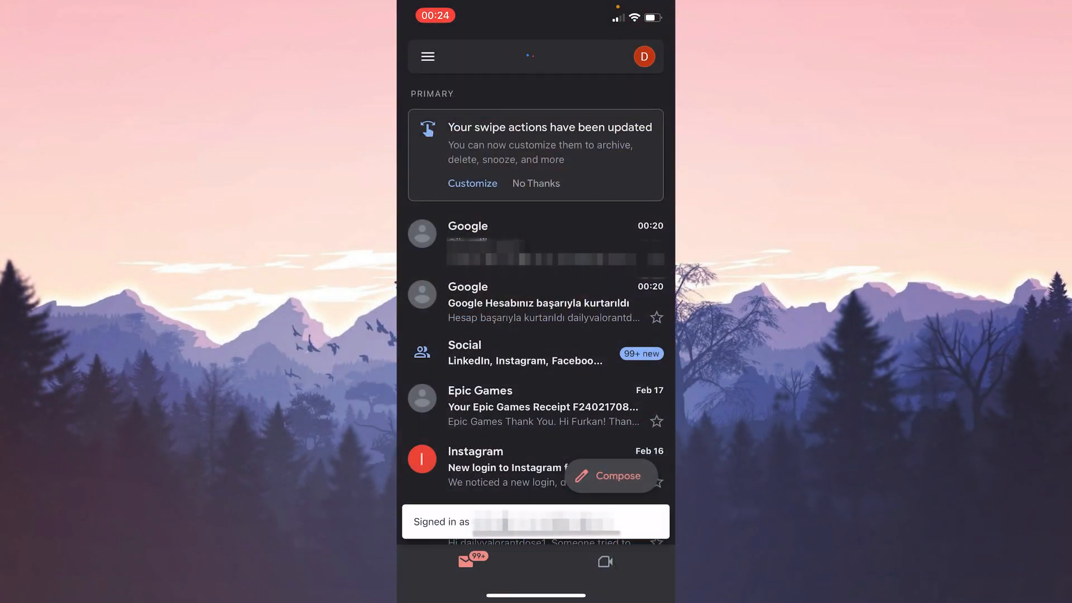
{"action": "left_click", "coordinate": [645, 56]}
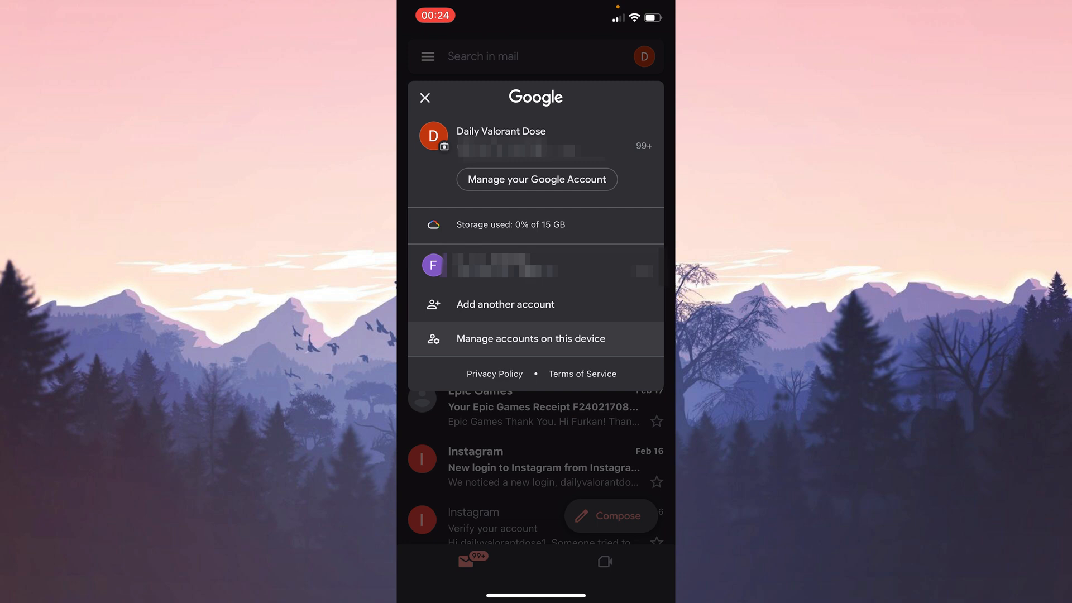
{"action": "left_click", "coordinate": [531, 339]}
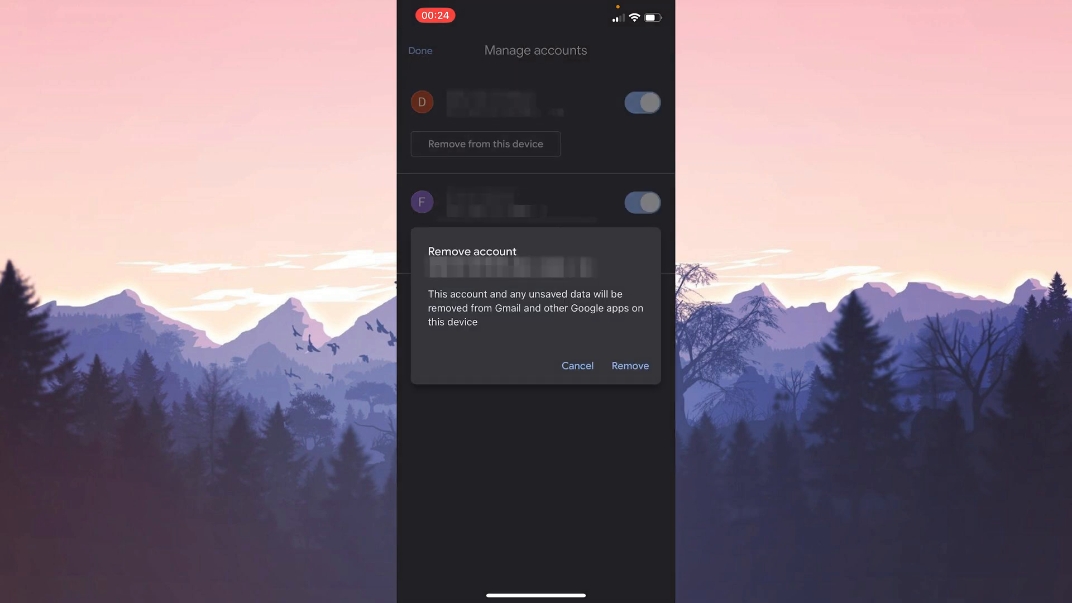
{"action": "left_click", "coordinate": [630, 366]}
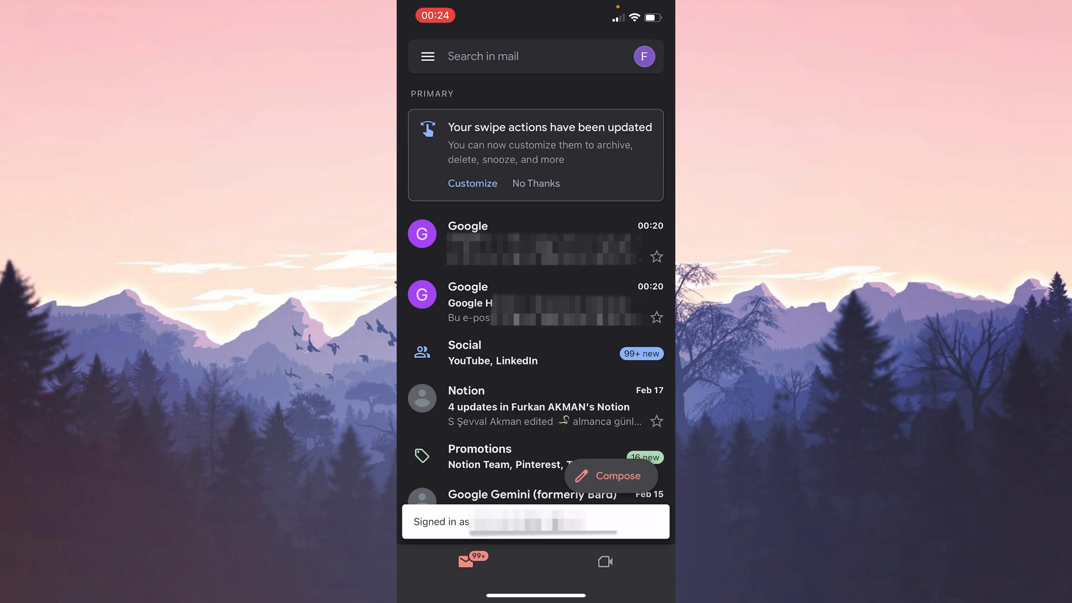
{"action": "left_click", "coordinate": [645, 56]}
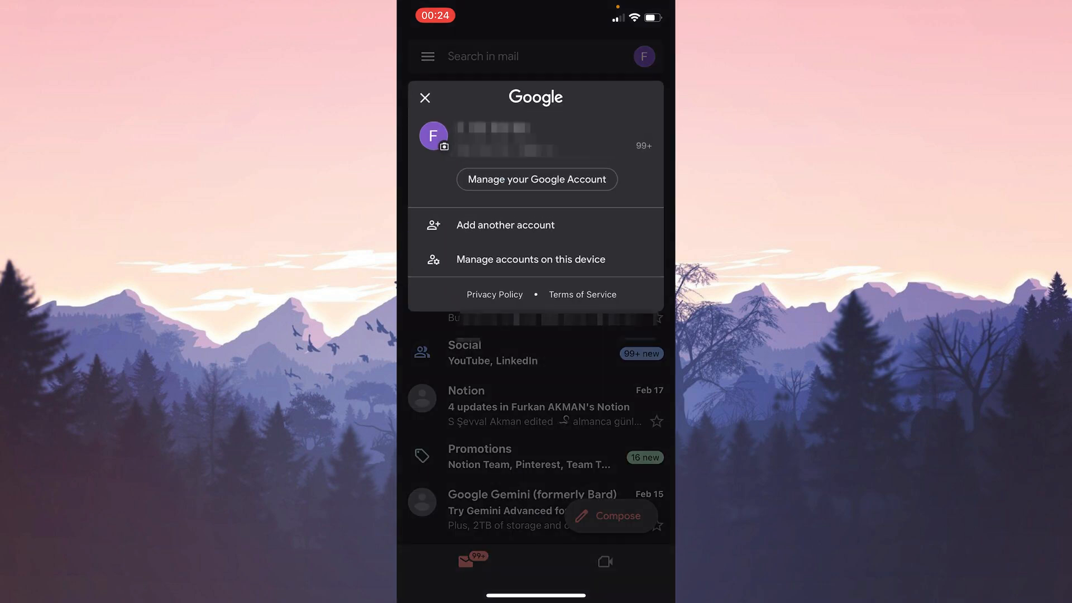
{"action": "left_click", "coordinate": [505, 225]}
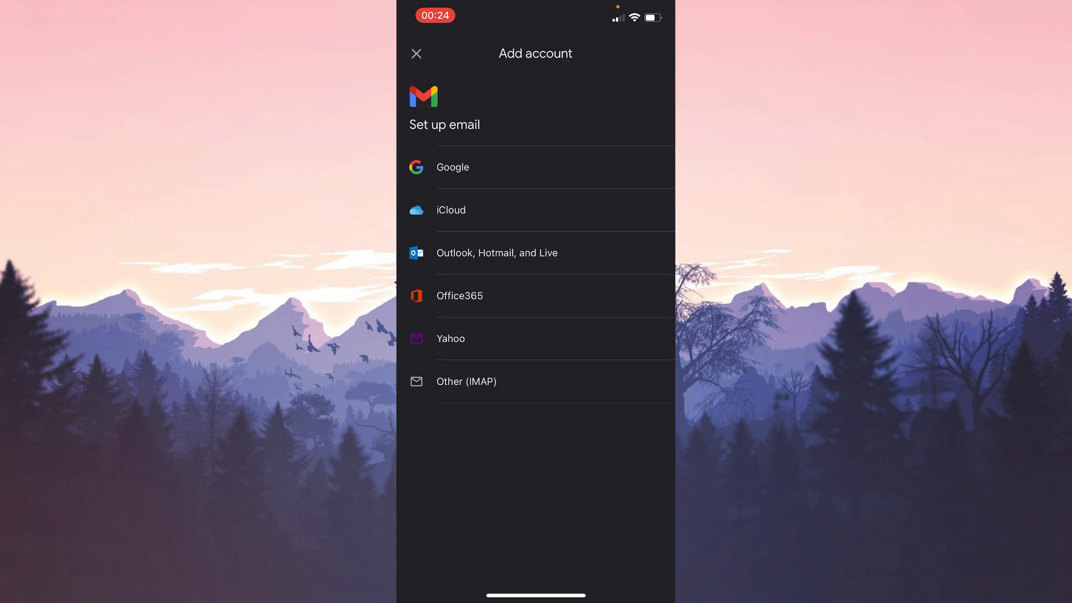
{"action": "left_click", "coordinate": [417, 53]}
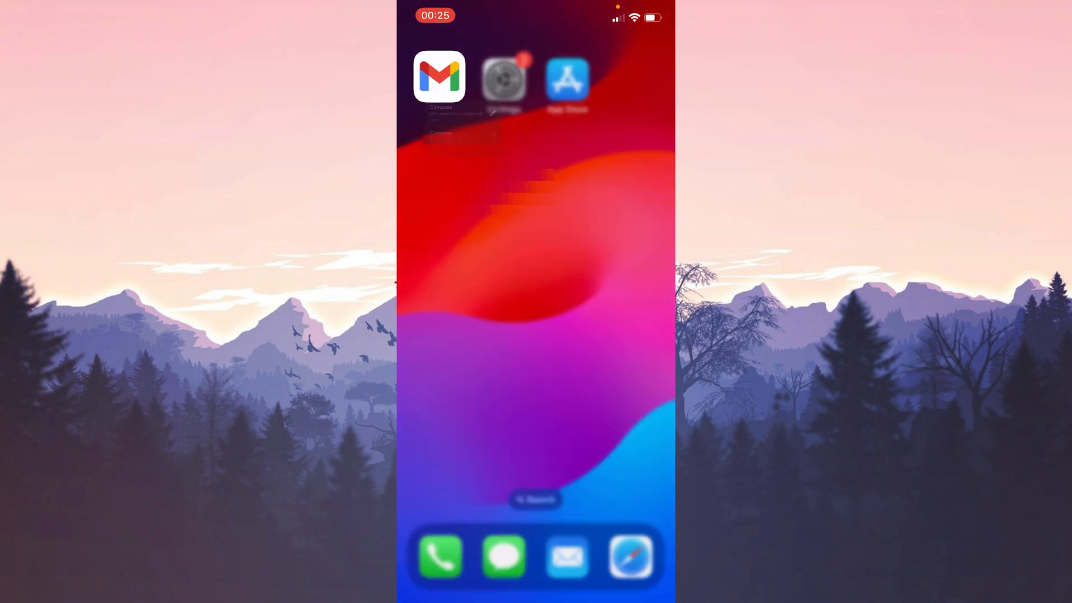
- Long-press the Gmail icon and choose to delete the app entirely
{"action": "left_click", "coordinate": [439, 77]}
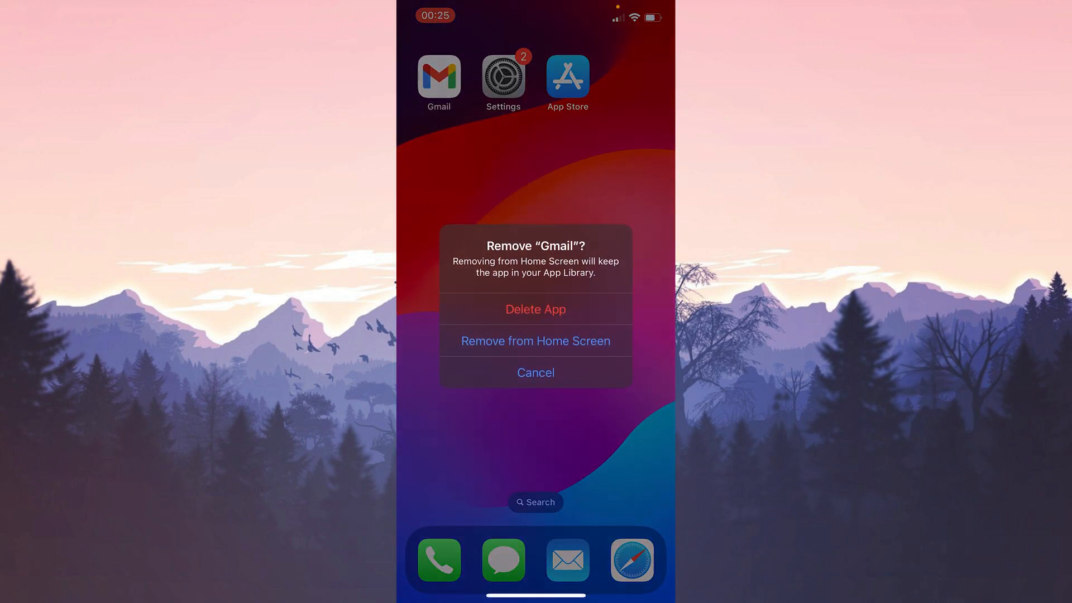
{"action": "left_click", "coordinate": [536, 373]}
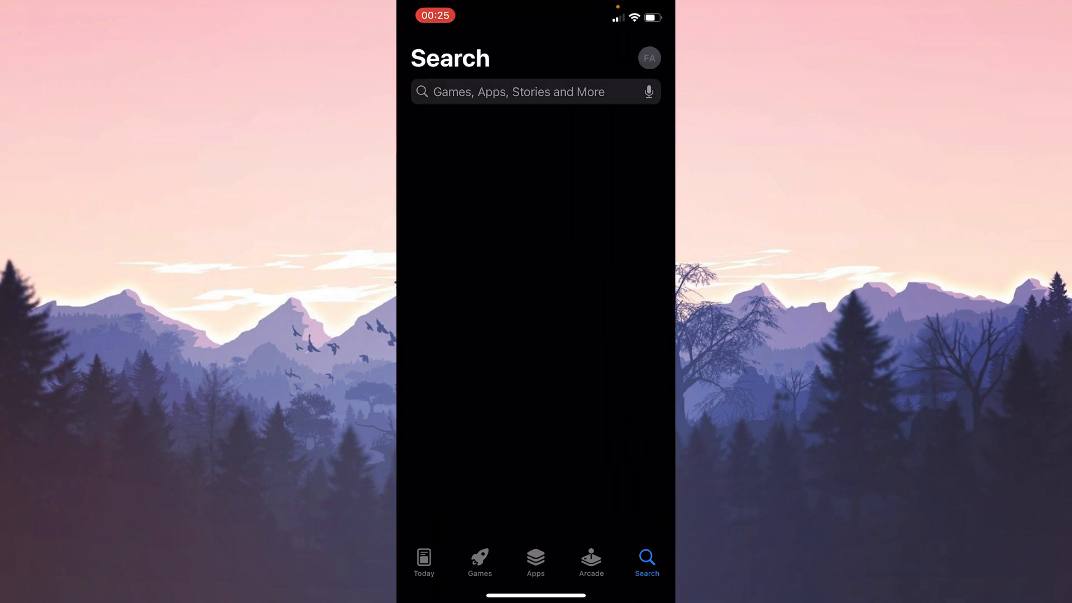
- Search the App Store for 'gmail' to reinstall Gmail - Email by Google
{"action": "left_click", "coordinate": [517, 92]}
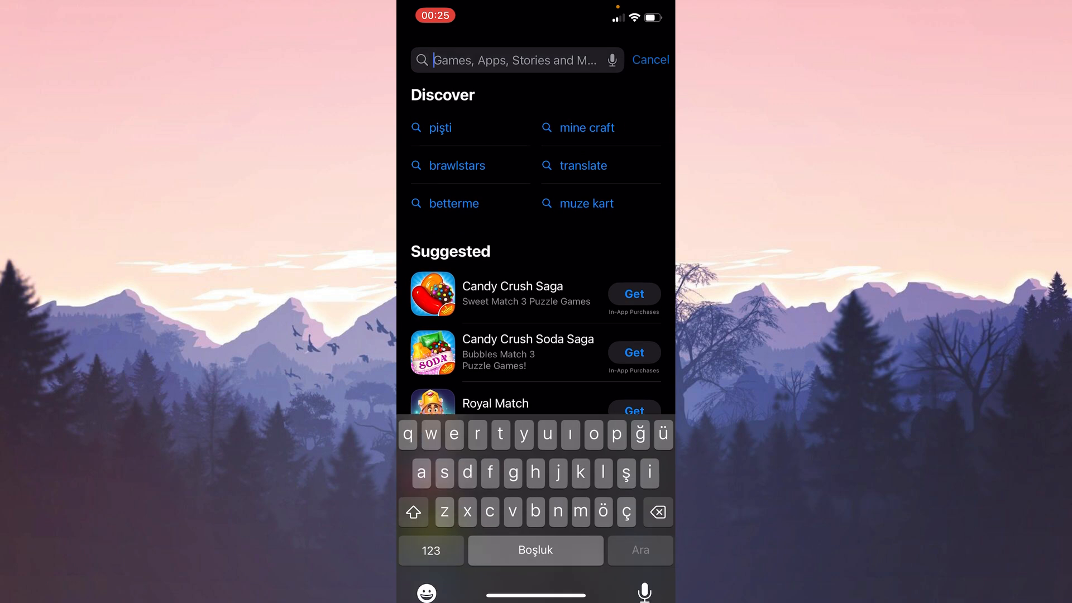
{"action": "type", "text": "gmail"}
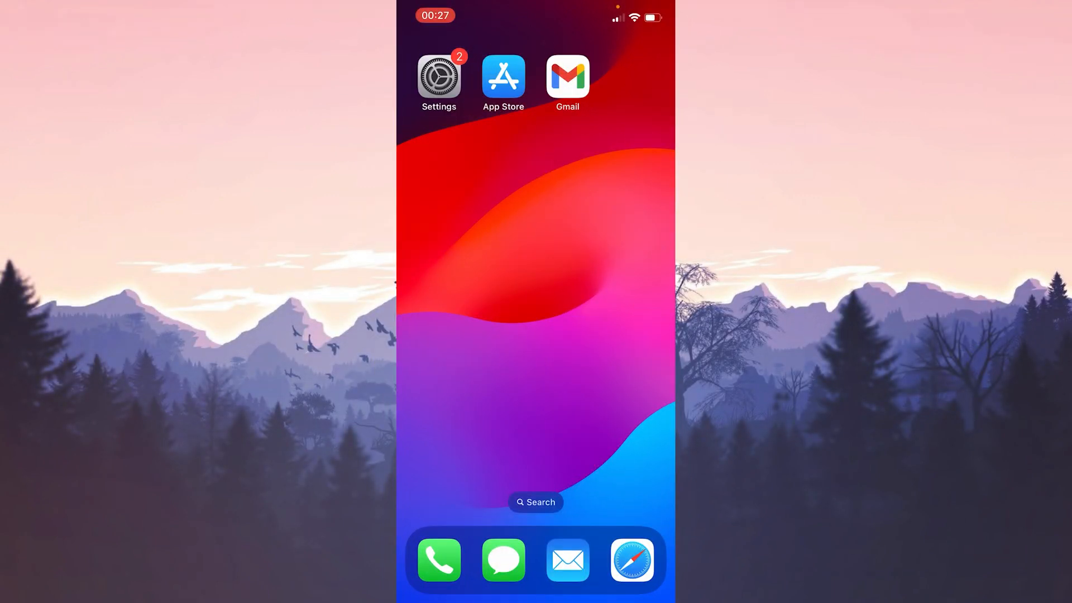
- Open Settings, scroll to Mail, and review its five listed accounts
{"action": "left_click", "coordinate": [439, 75]}
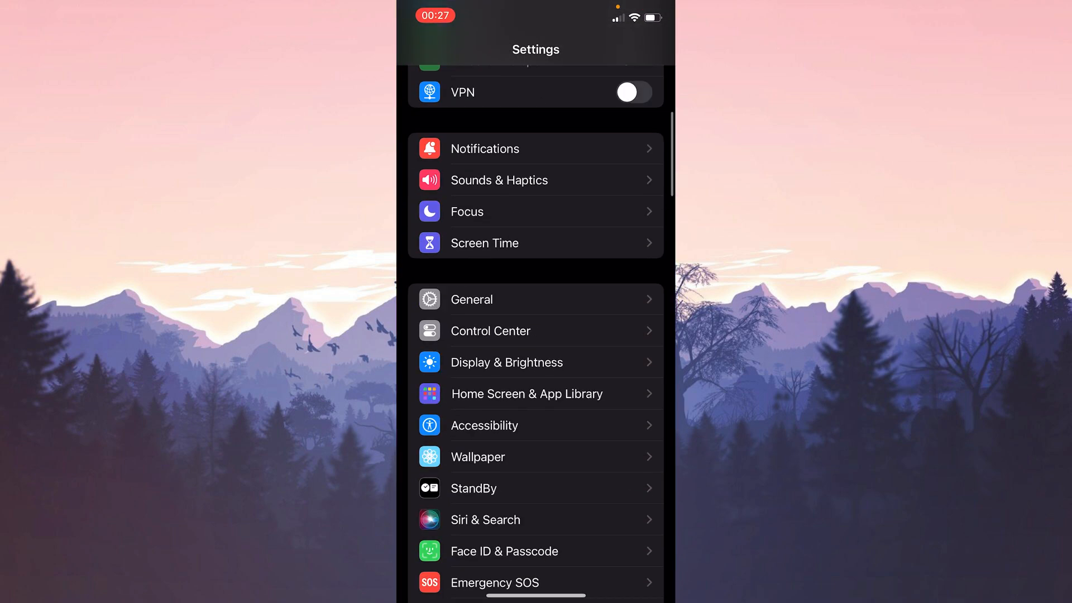
{"action": "scroll", "scroll_direction": "down", "scroll_amount": 3}
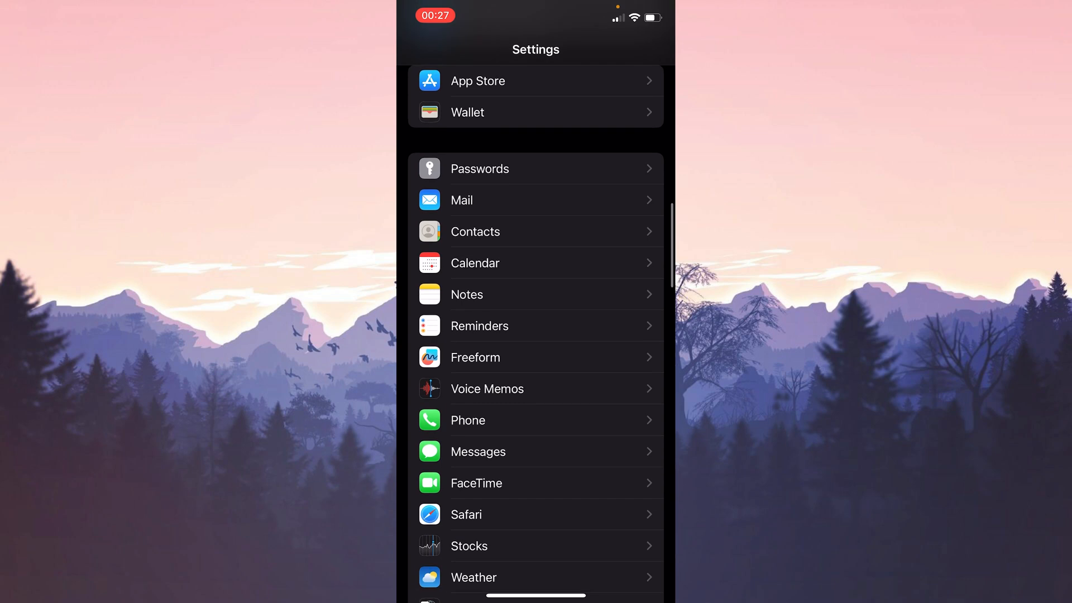
{"action": "left_click", "coordinate": [462, 200]}
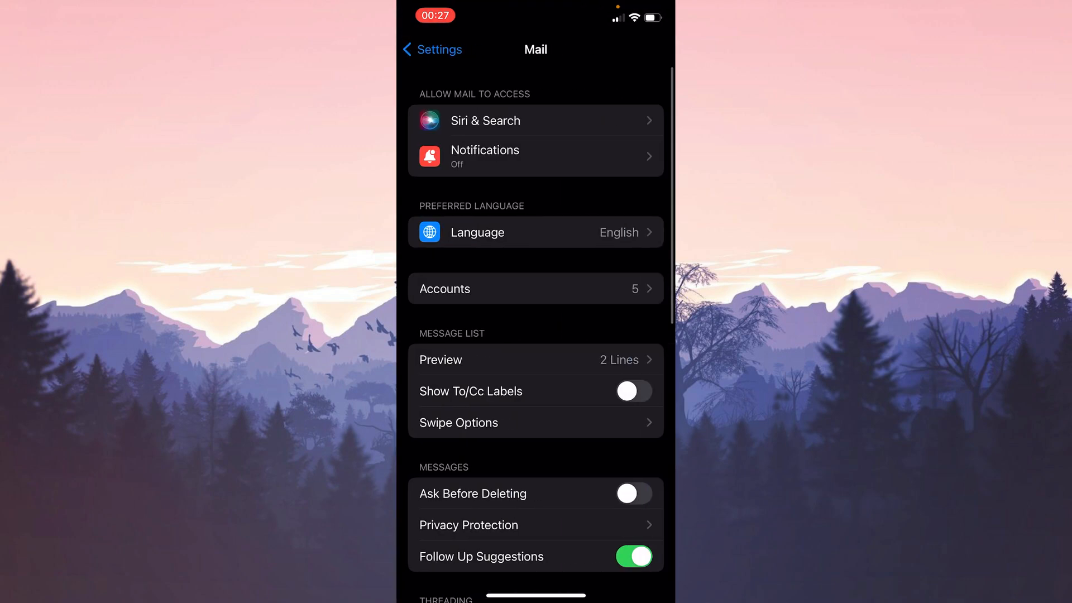
{"action": "left_click", "coordinate": [535, 289]}
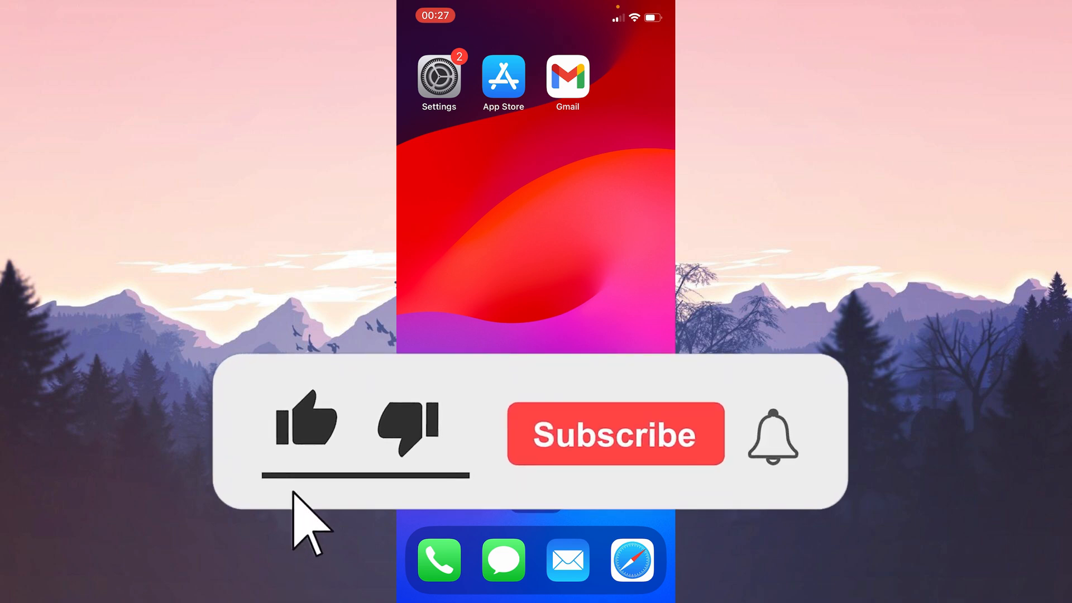
{"action": "left_click", "coordinate": [617, 433]}
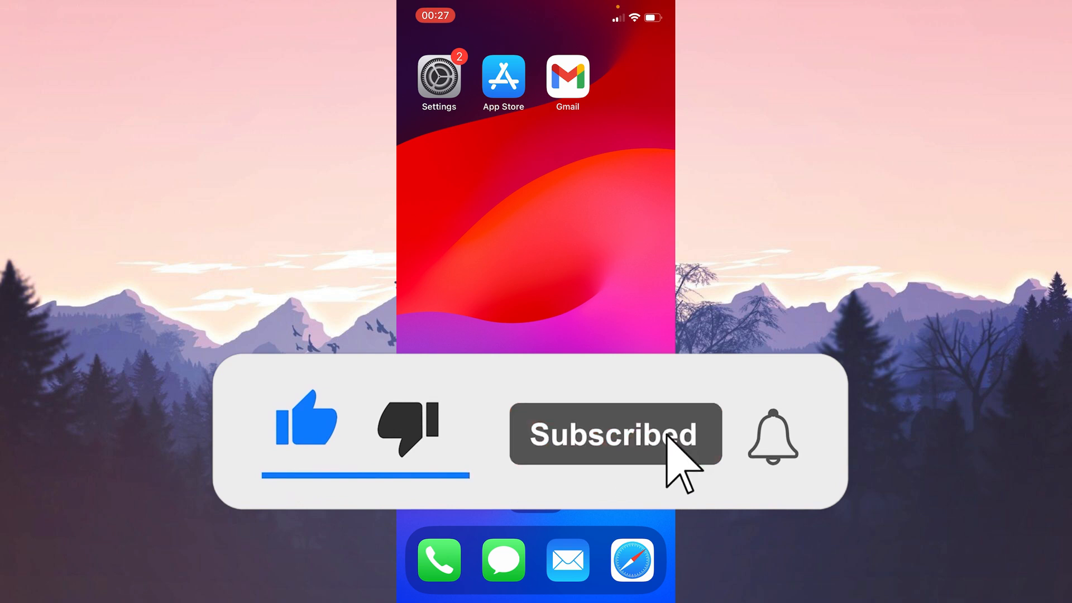
{"action": "left_click", "coordinate": [771, 436]}
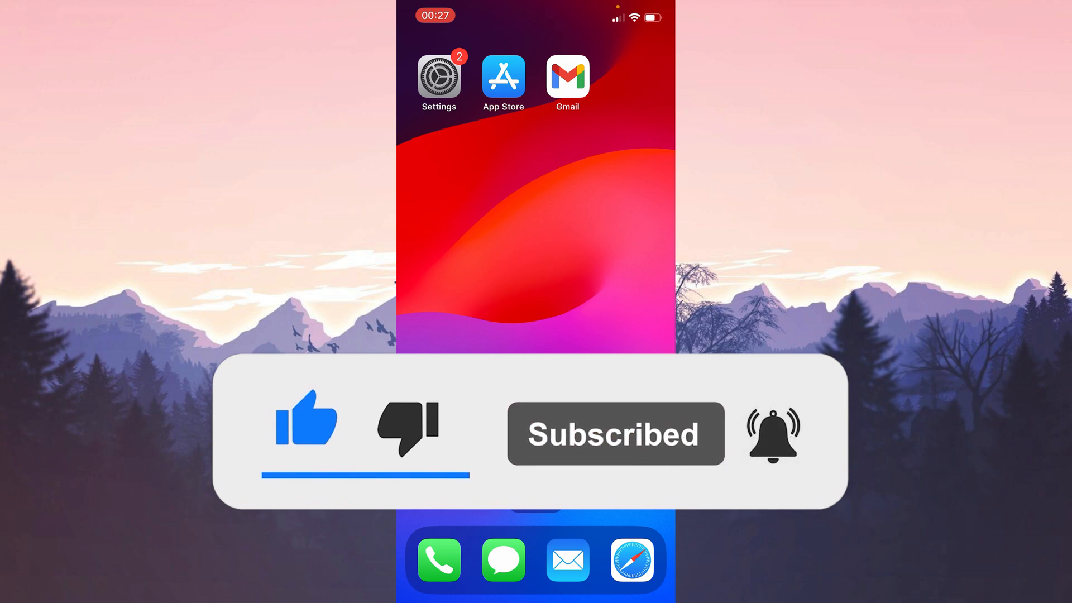